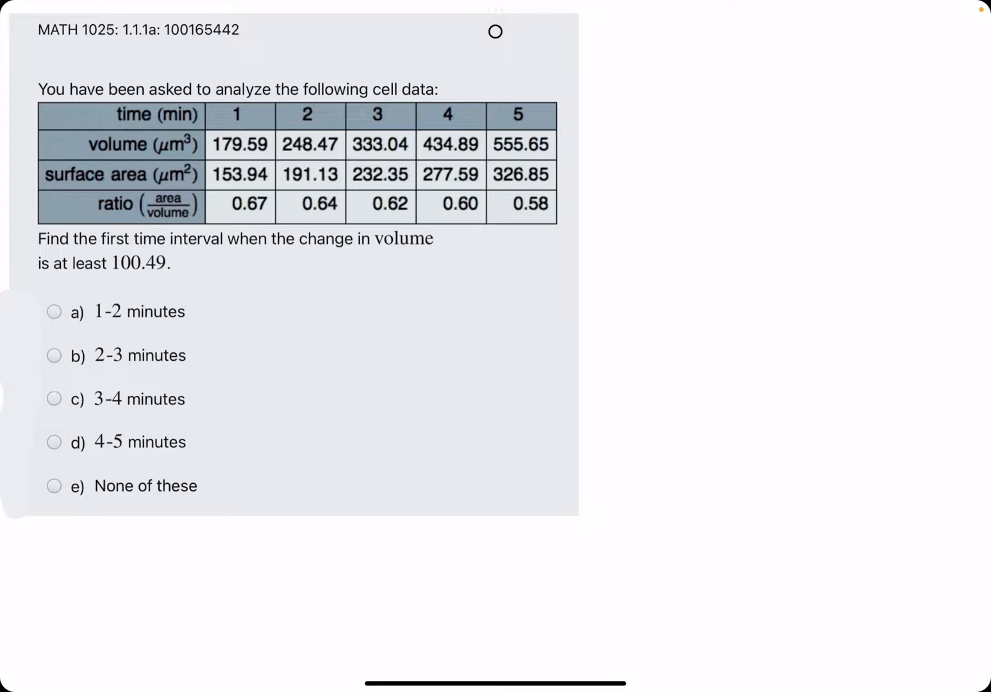
Strike a line through the surface area and ratio row labels in orange ink.
left_click_drag(39, 171, 211, 205)
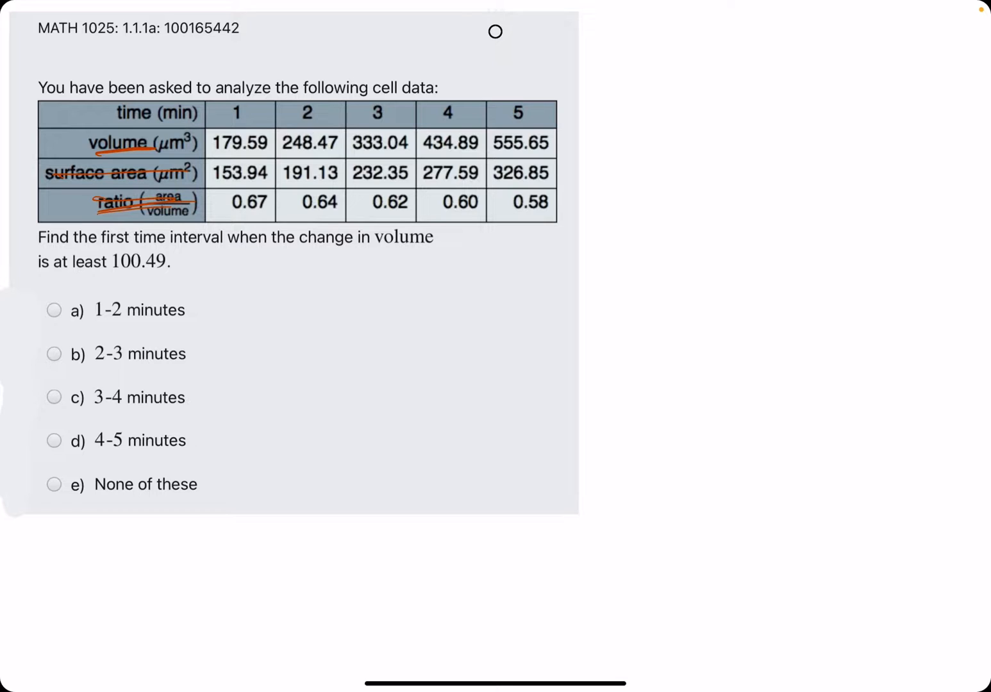
Underline the volumes 179.59 at 1 minute and 248.47 at 2 minutes.
left_click_drag(218, 157, 340, 157)
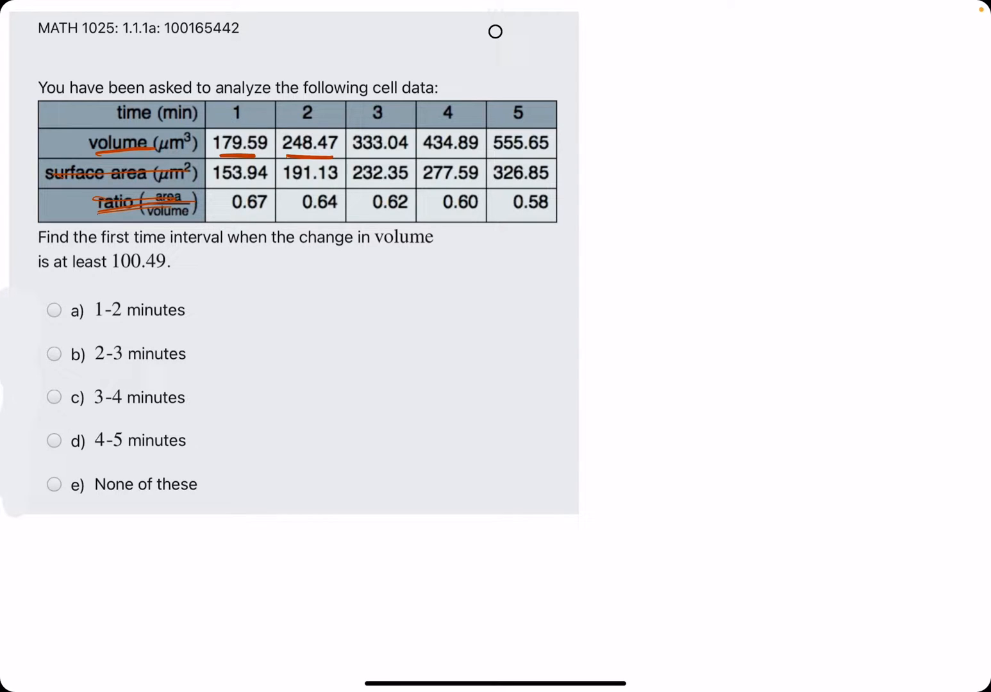
left_click_drag(241, 126, 297, 118)
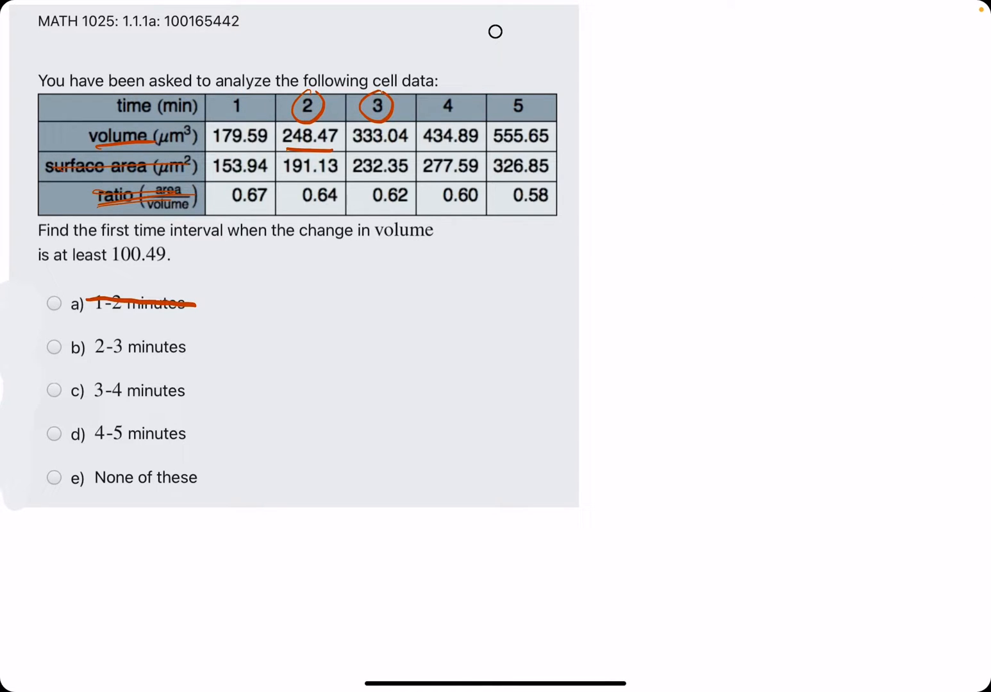
Underline the volume 333.04 at 3 minutes and cross out option b) 2-3 minutes.
left_click_drag(348, 152, 413, 149)
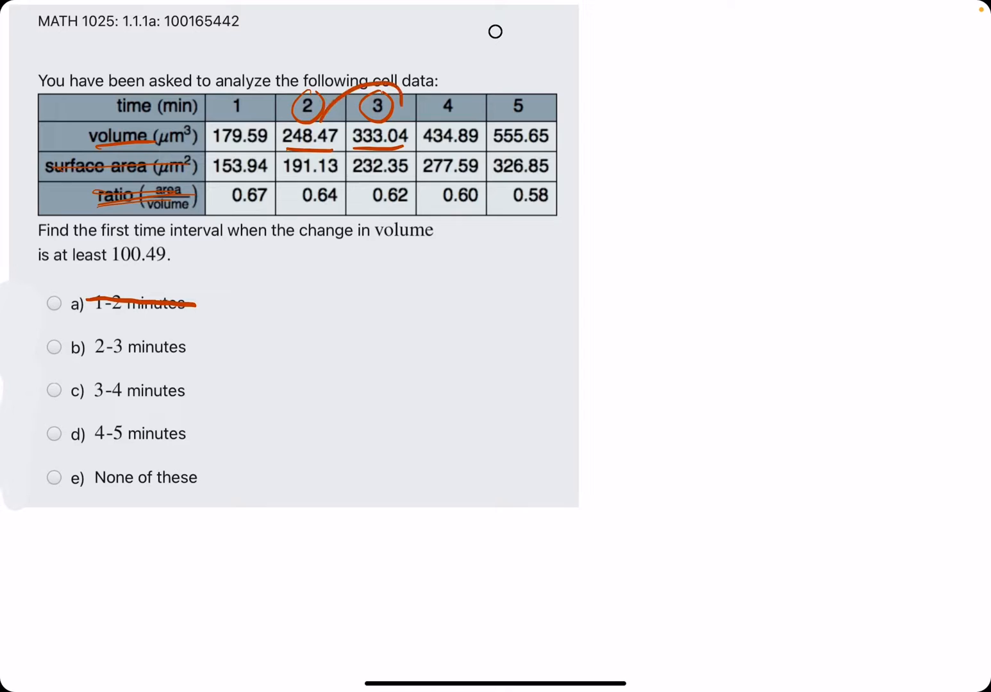
left_click_drag(385, 96, 411, 112)
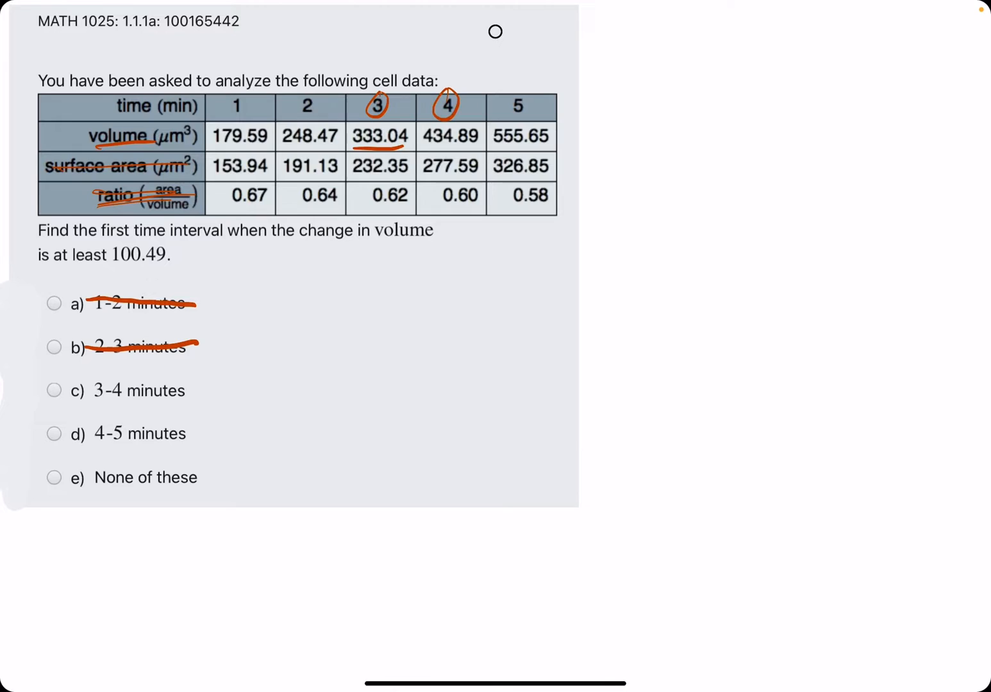
Underline 434.89 at 4 minutes and draw an arrow down to work the difference.
left_click_drag(421, 150, 484, 148)
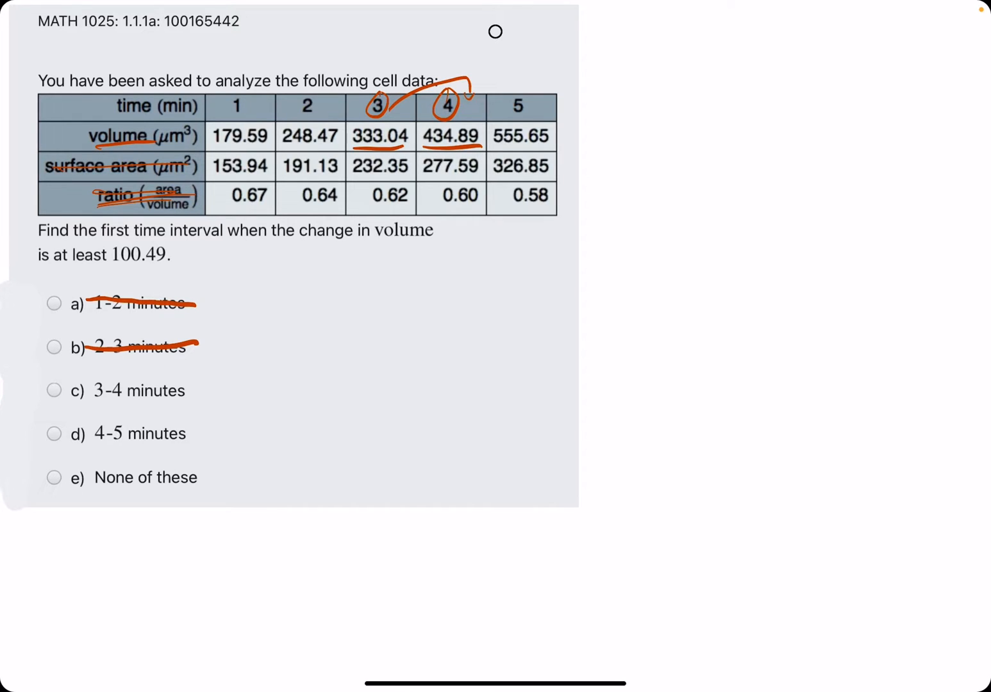
left_click_drag(378, 154, 387, 270)
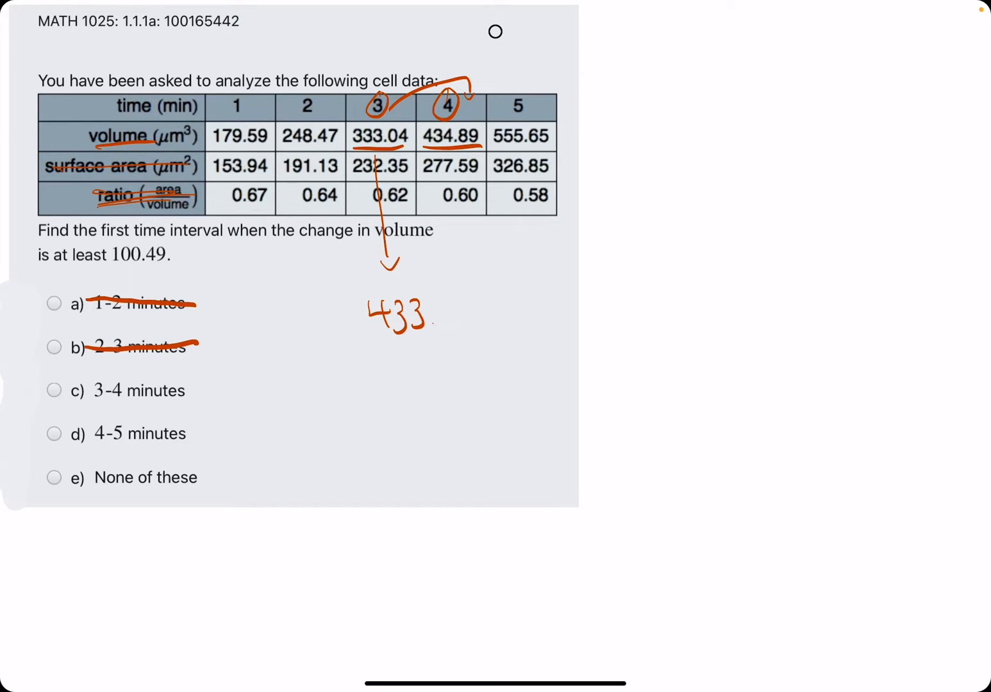
Write '.04' to finish the worked result and select option c) 3-4 minutes as correct.
type(".04")
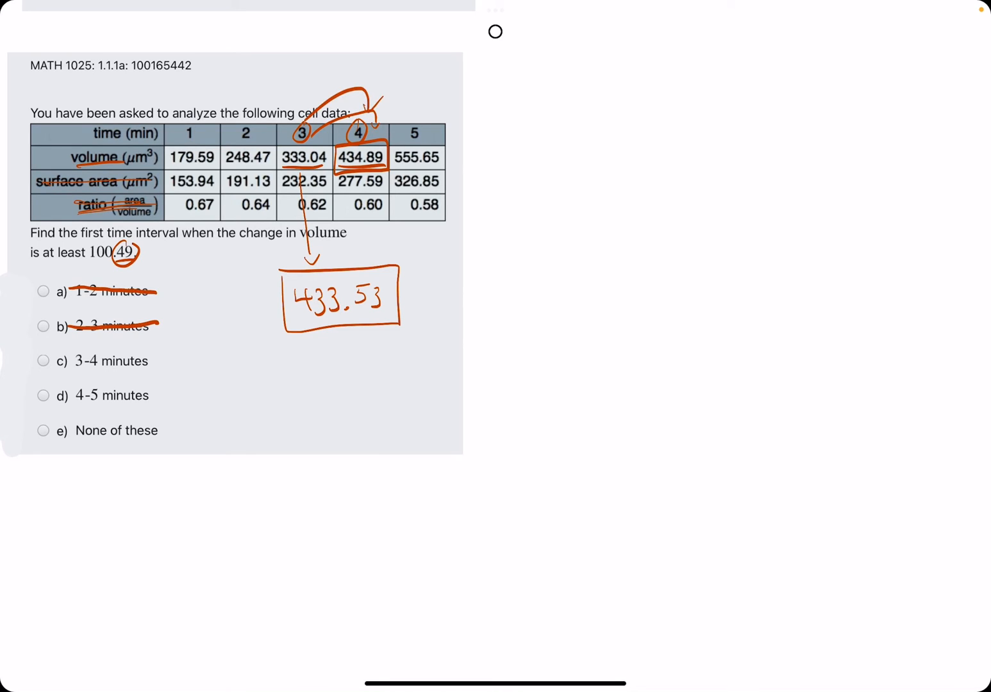
left_click(44, 361)
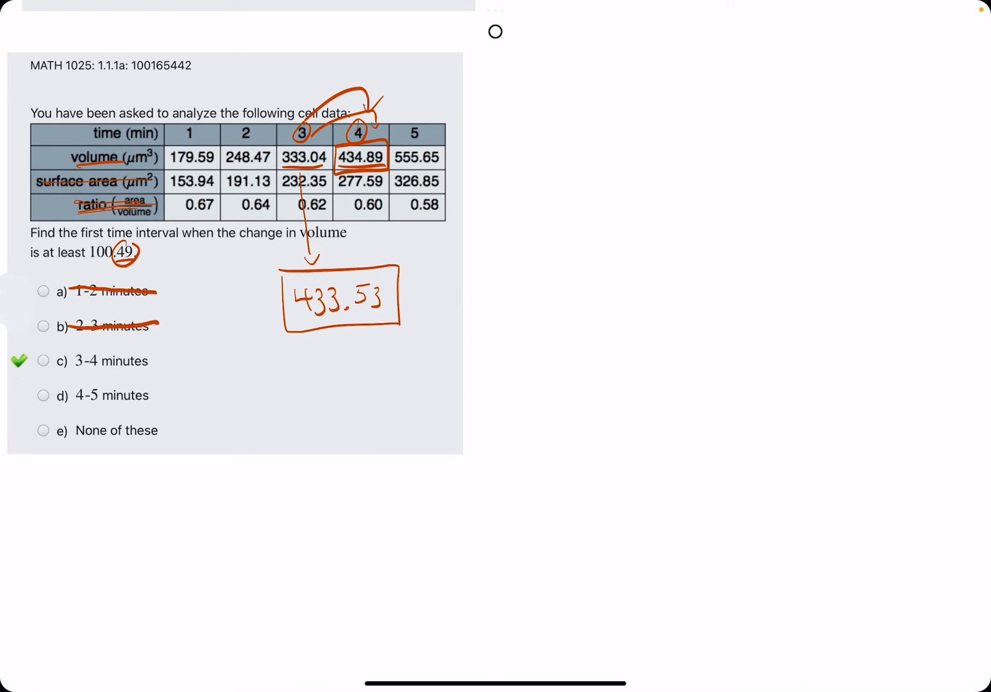